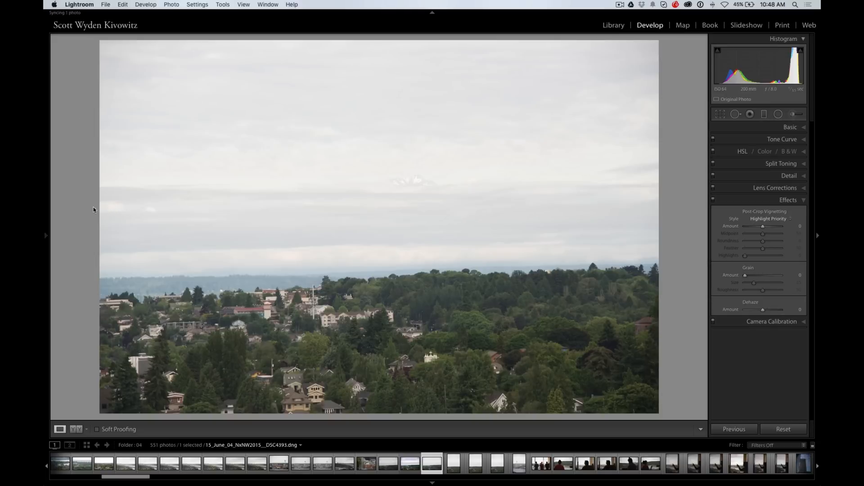
mouse_move(85, 208)
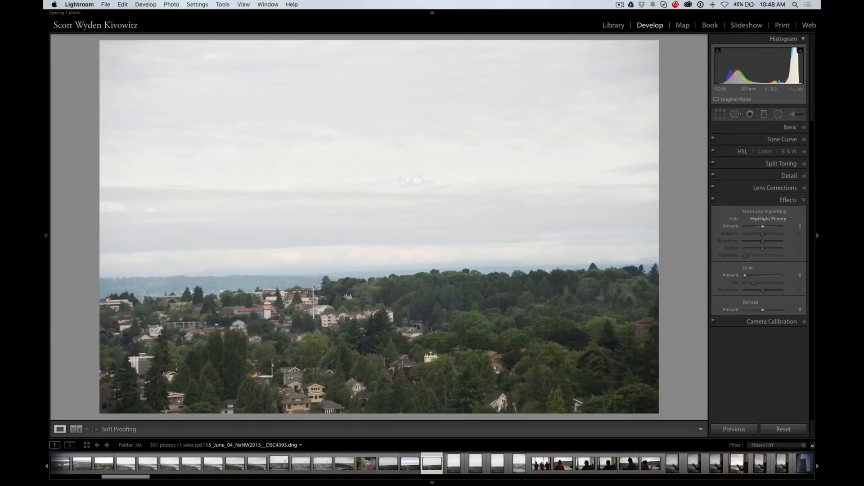
mouse_move(142, 280)
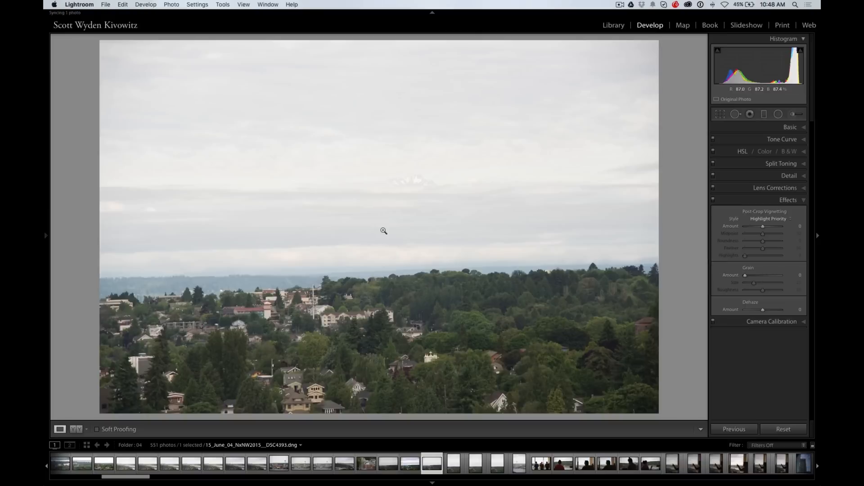
mouse_move(395, 197)
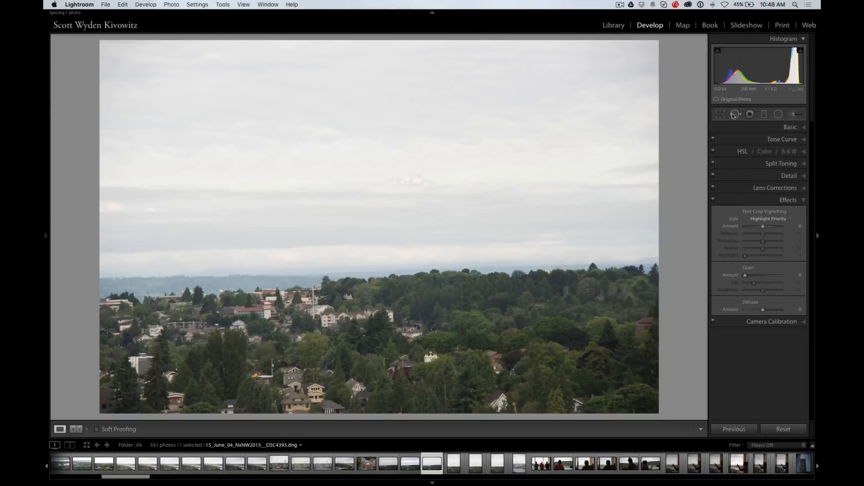
- Add a graduated filter over the cloudy sky with Dehaze 44 and Saturation -27
left_click(764, 114)
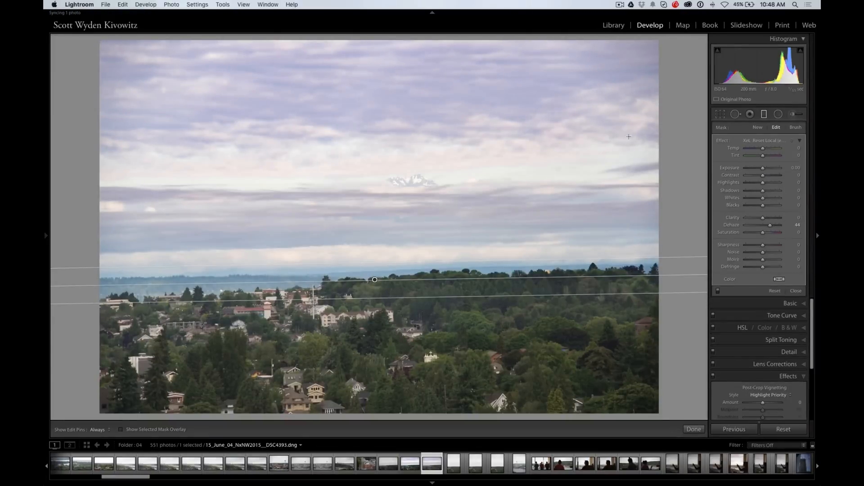
mouse_move(645, 213)
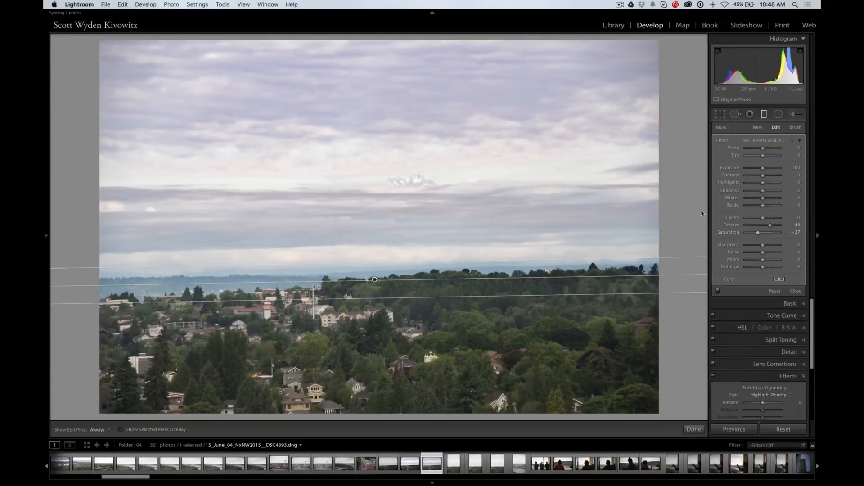
mouse_move(532, 201)
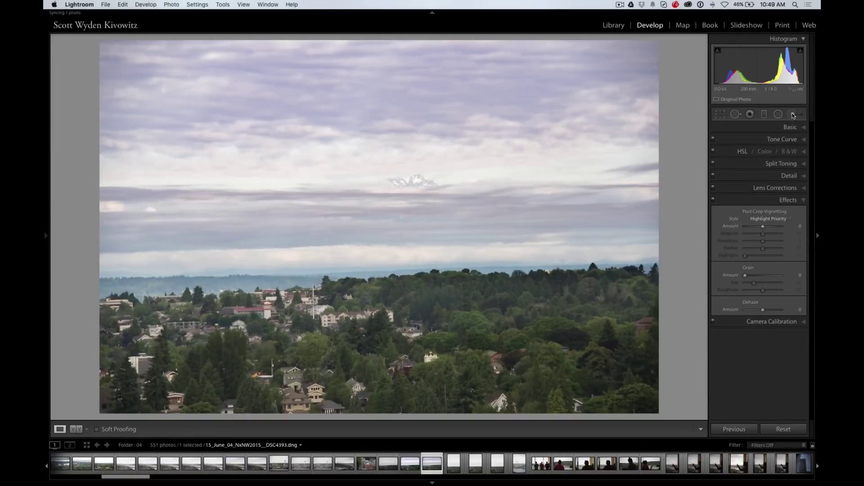
- Paint an auto-masked brush adjustment on the snowy mountain: Exposure 0.45, Contrast 52
left_click(790, 114)
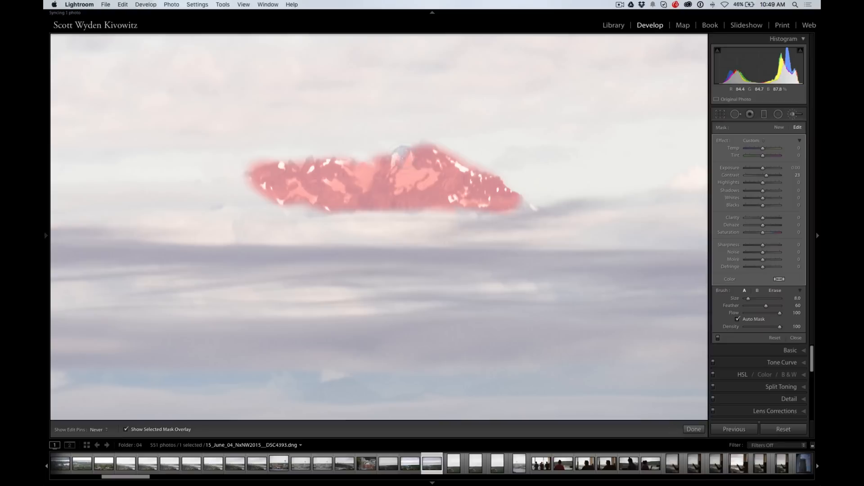
left_click(126, 429)
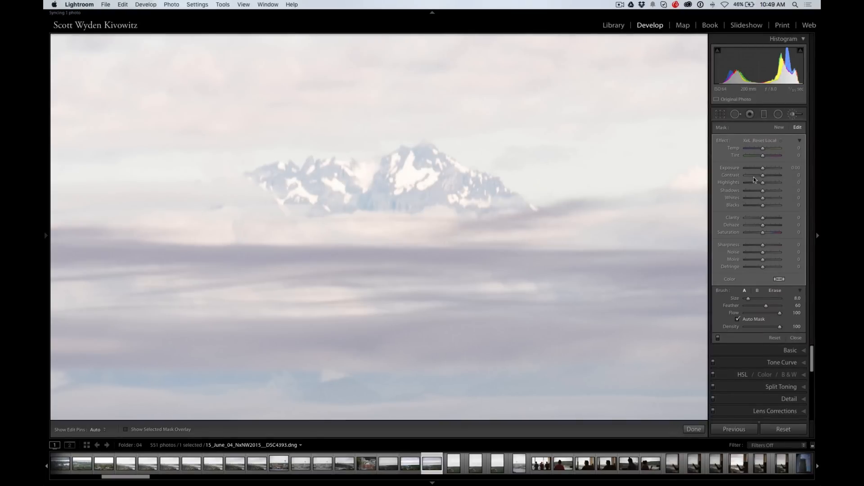
mouse_move(762, 177)
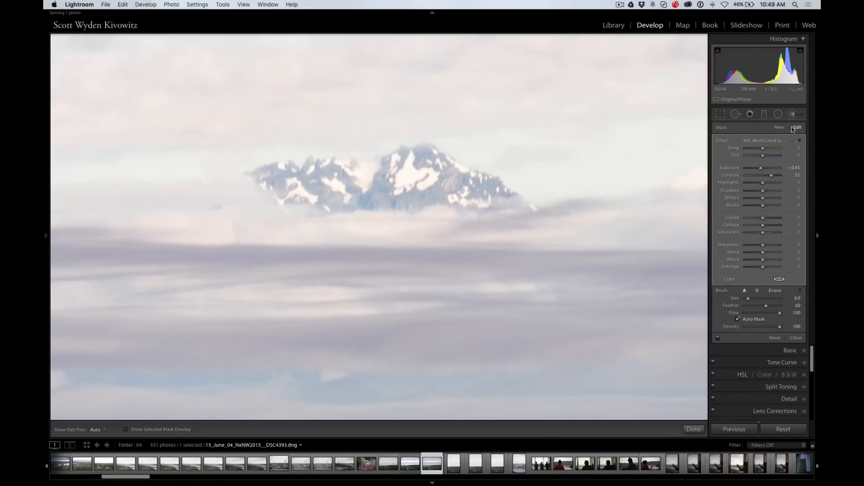
left_click(694, 429)
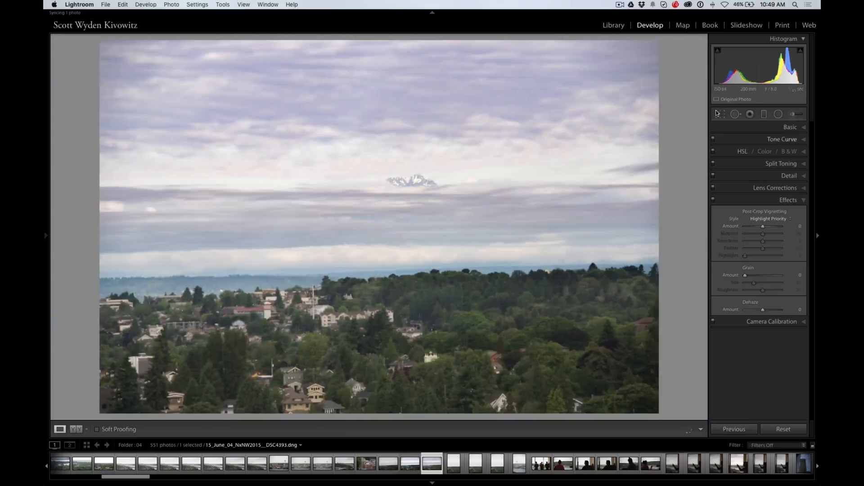
mouse_move(532, 179)
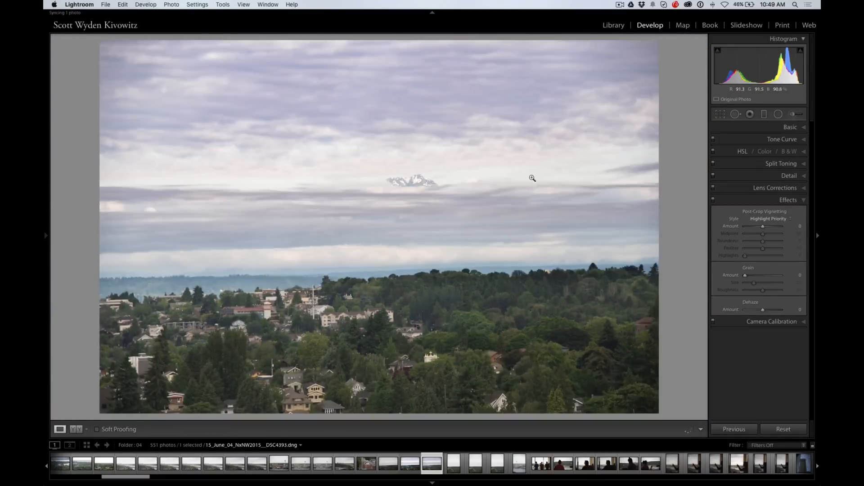
mouse_move(466, 186)
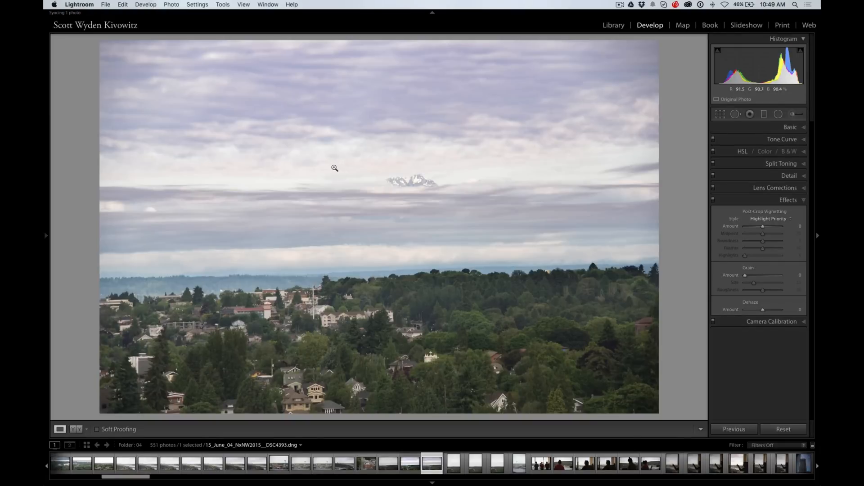
- Edit a copy with Lightroom adjustments in ON1 Effects 10, keeping AdobeRGB (1998)
right_click(334, 167)
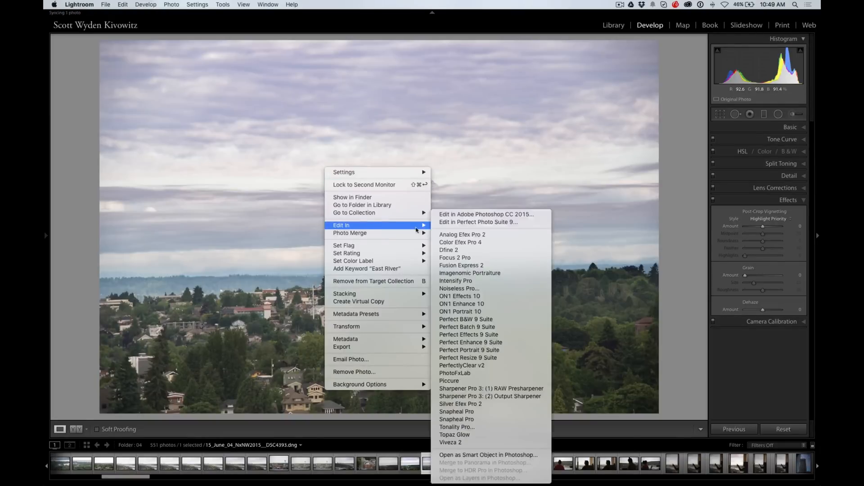
mouse_move(460, 296)
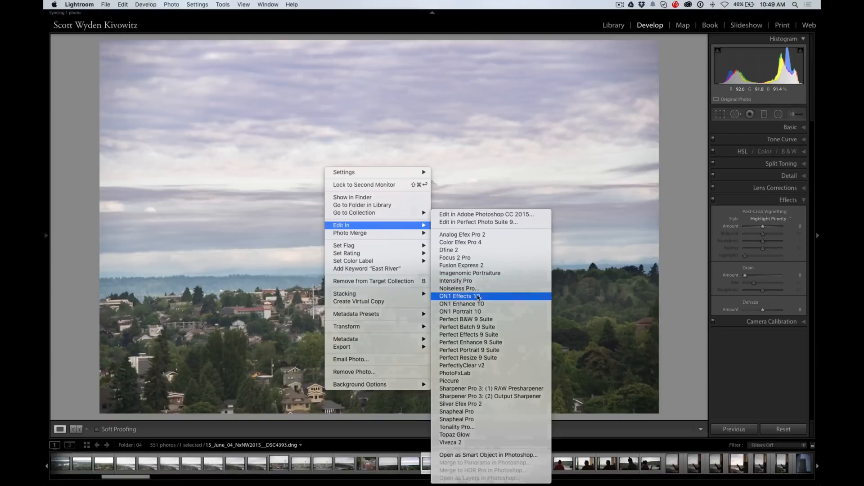
left_click(458, 296)
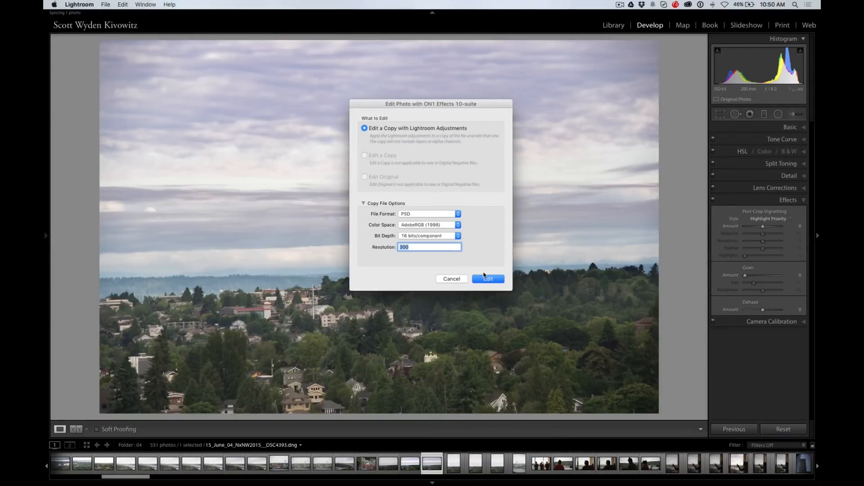
left_click(457, 225)
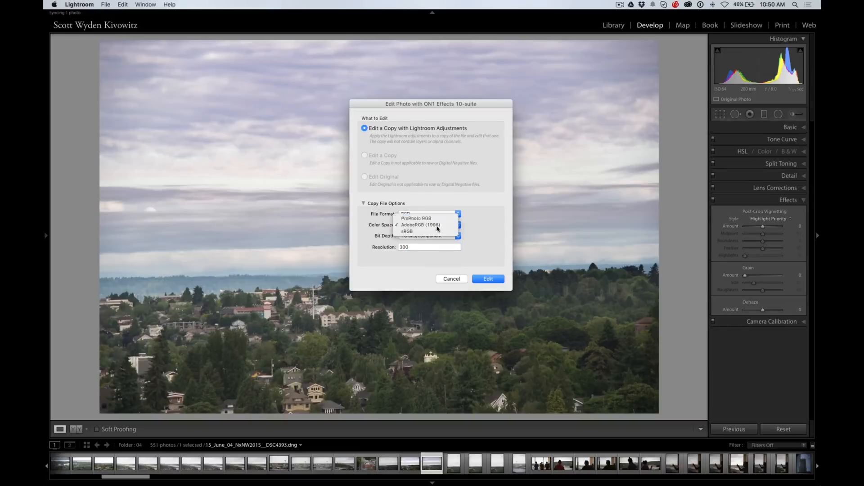
left_click(487, 279)
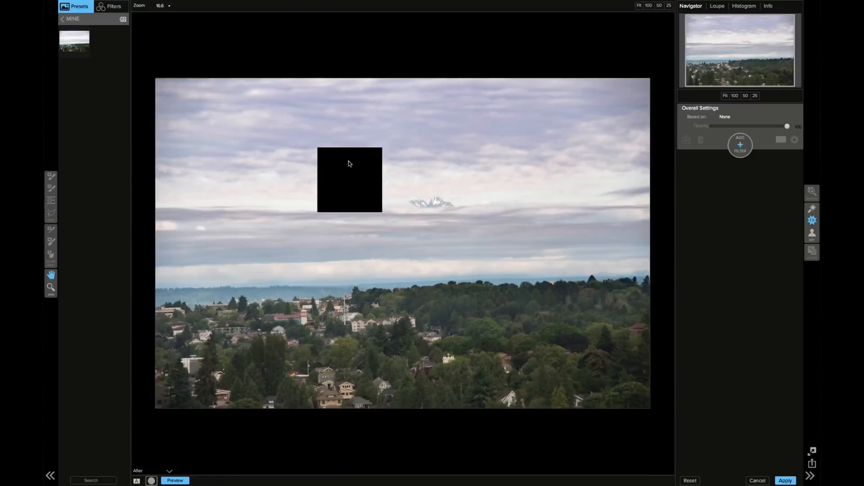
- Cancel and confirm discarding the ON1 Effects 10 edit, returning to the PSD copy in Lightroom
left_click(757, 480)
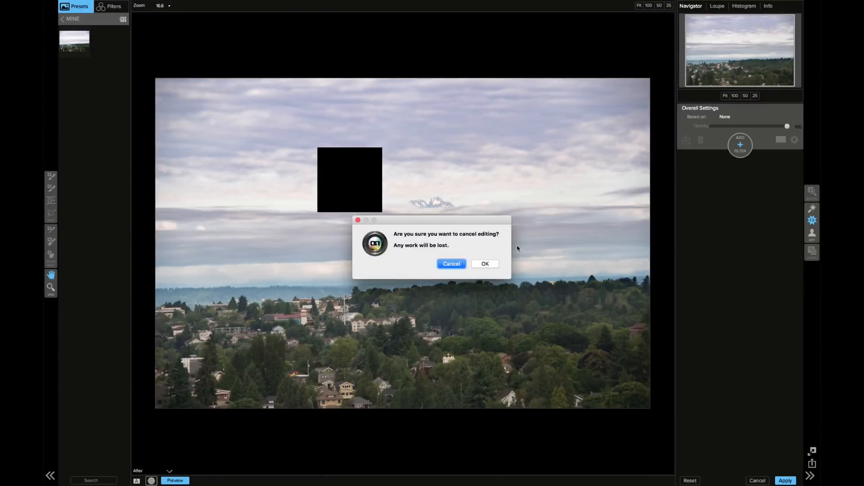
left_click(484, 263)
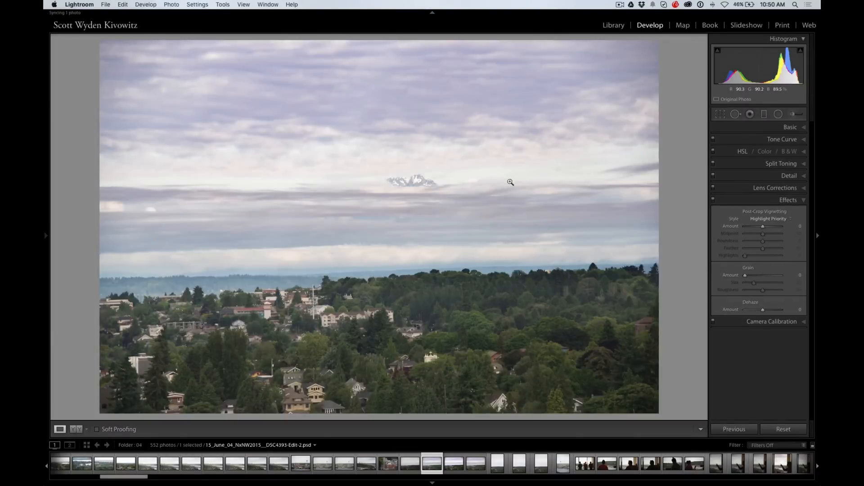
mouse_move(501, 184)
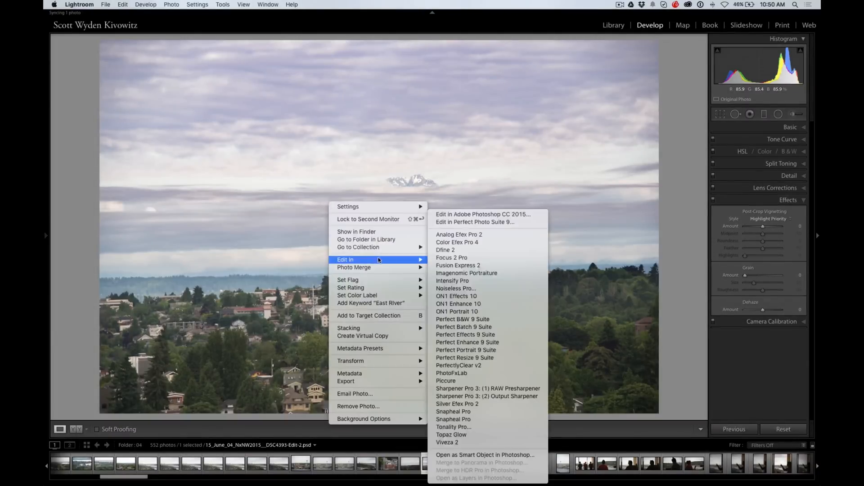
mouse_move(456, 296)
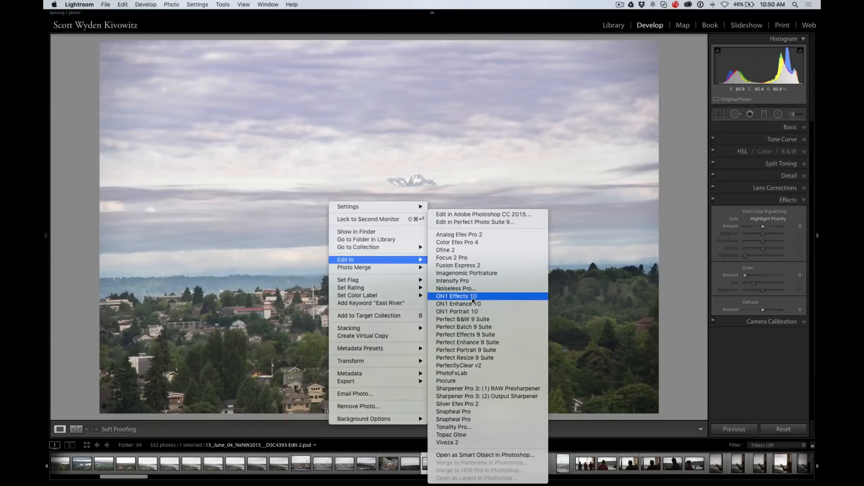
- Open the PSD copy in ON1 Effects 10 using Edit Original
left_click(457, 296)
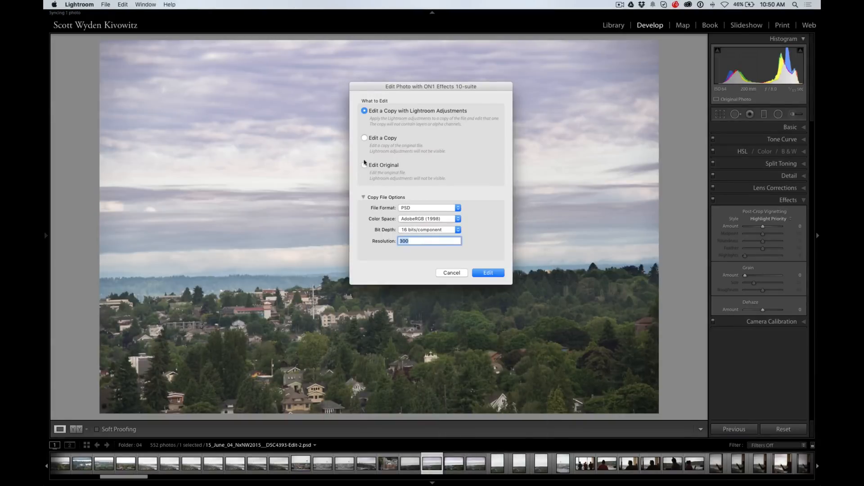
left_click(487, 272)
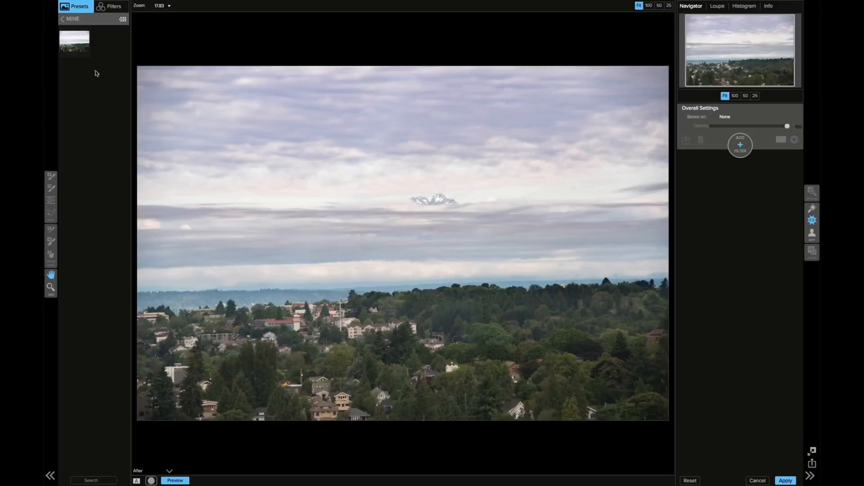
mouse_move(93, 29)
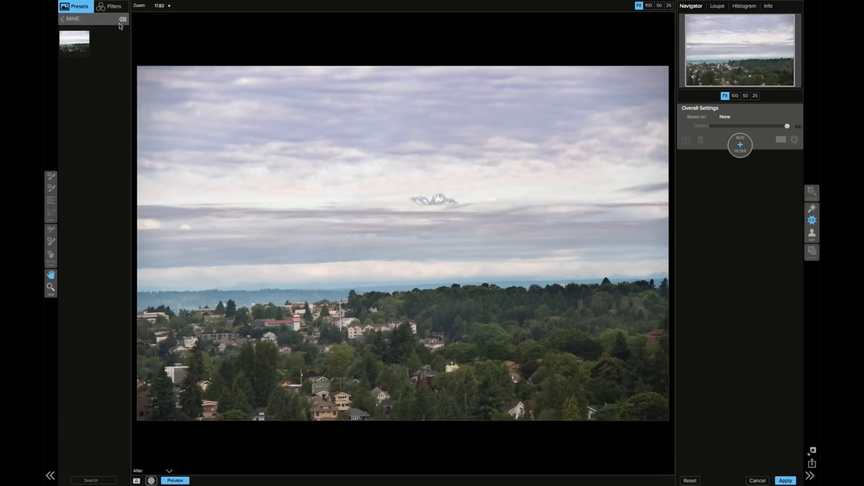
- Apply Dynamic Contrast with the Natural preset and toggle Preview to compare
left_click(73, 6)
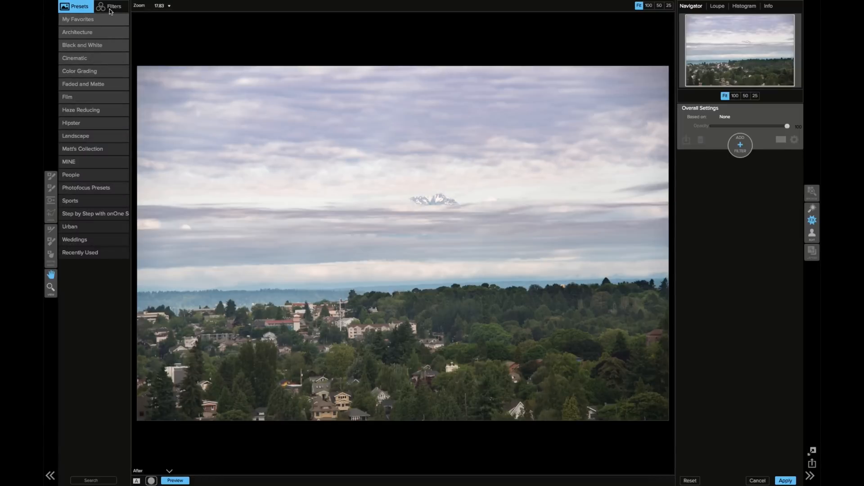
left_click(113, 6)
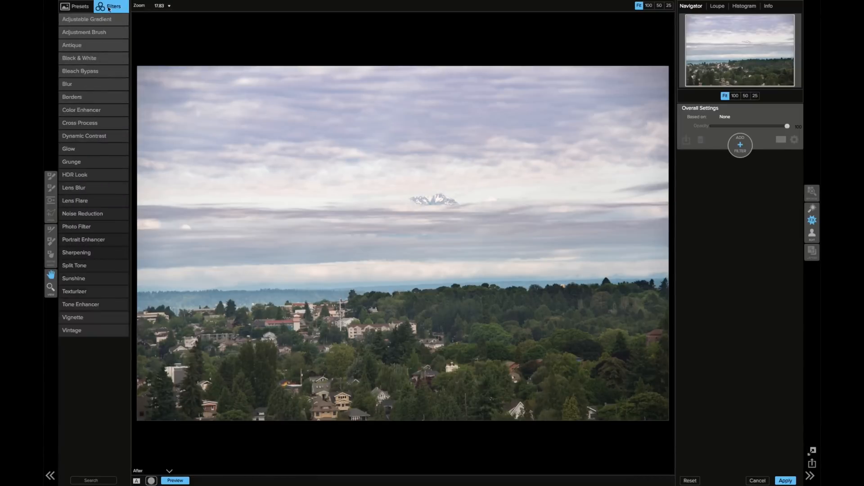
left_click(84, 136)
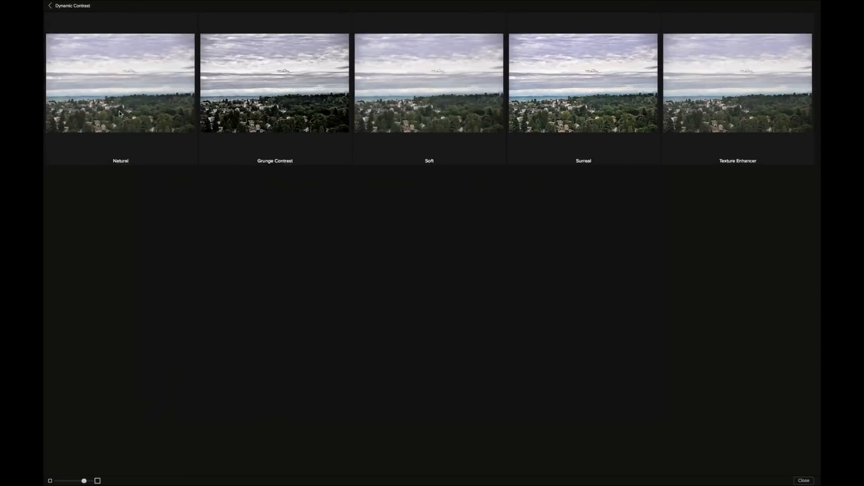
left_click(120, 83)
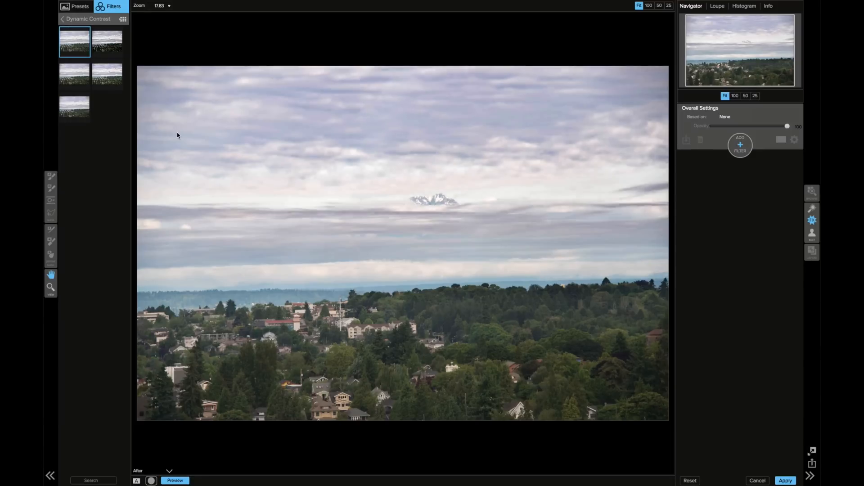
left_click(740, 145)
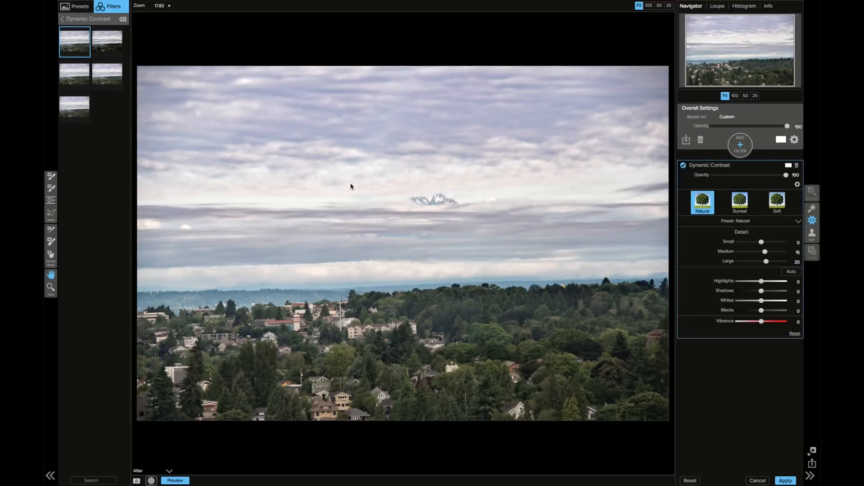
mouse_move(586, 213)
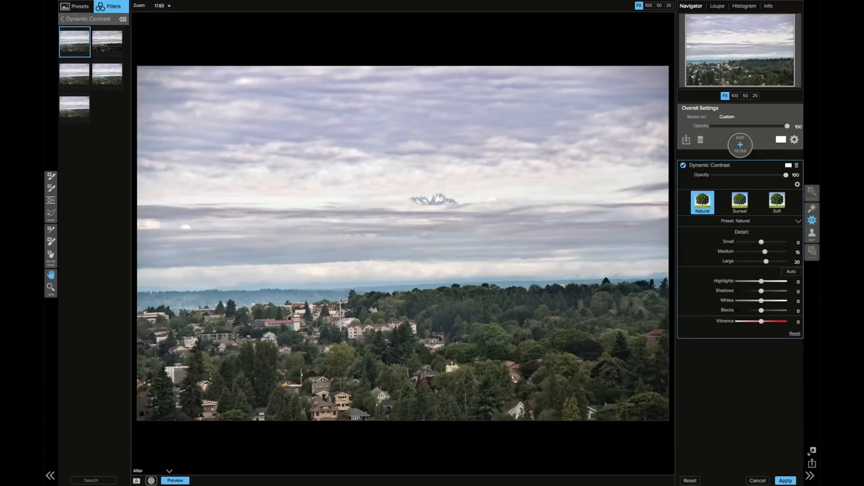
mouse_move(495, 331)
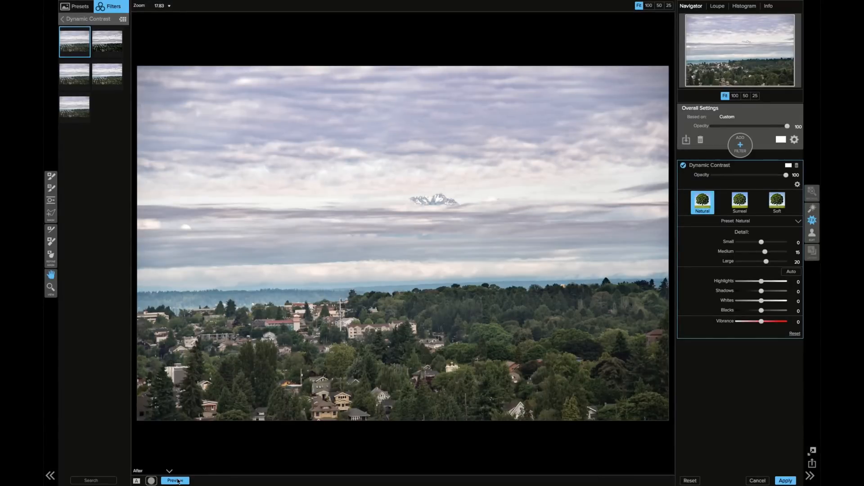
left_click(175, 480)
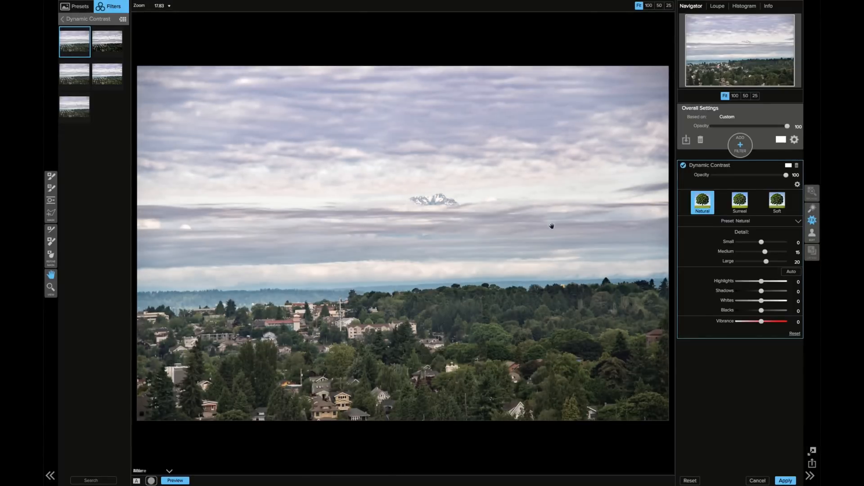
mouse_move(774, 170)
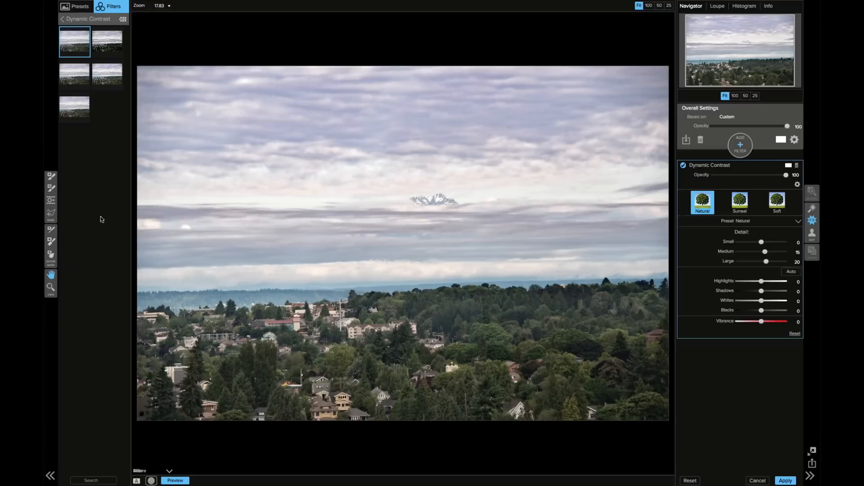
- Mask Dynamic Contrast with a horizon gradient, showing then hiding the mask overlay
left_click(51, 199)
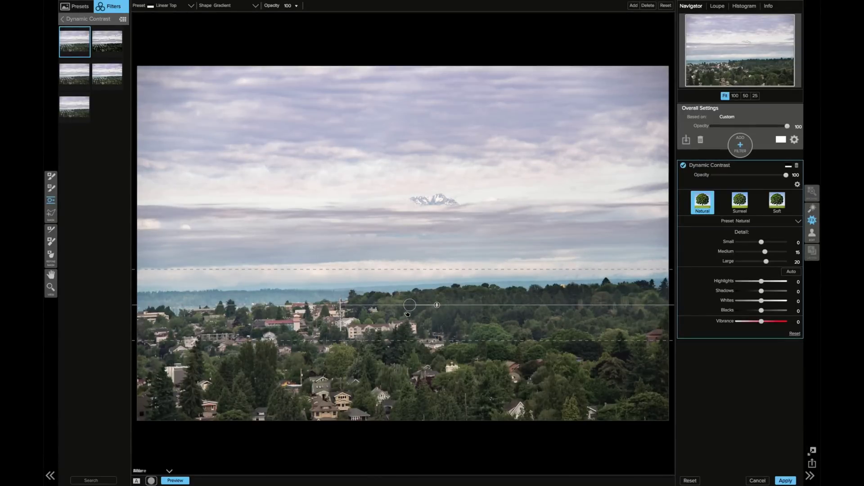
left_click(152, 480)
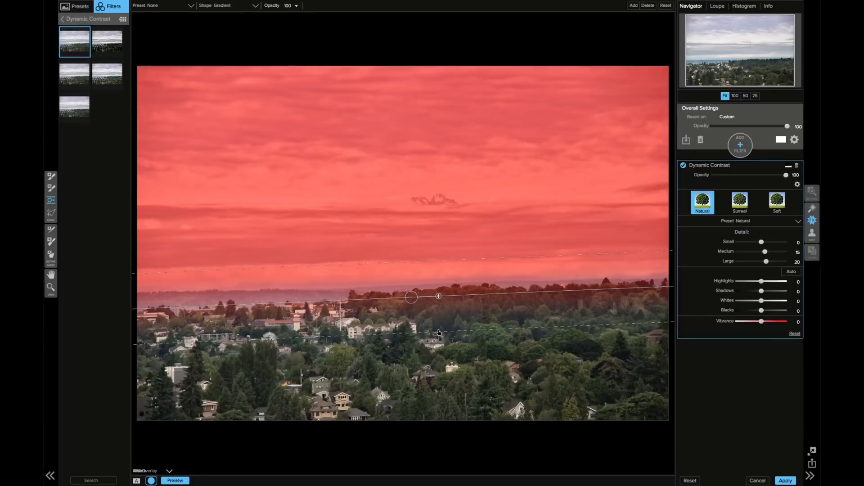
left_click(175, 481)
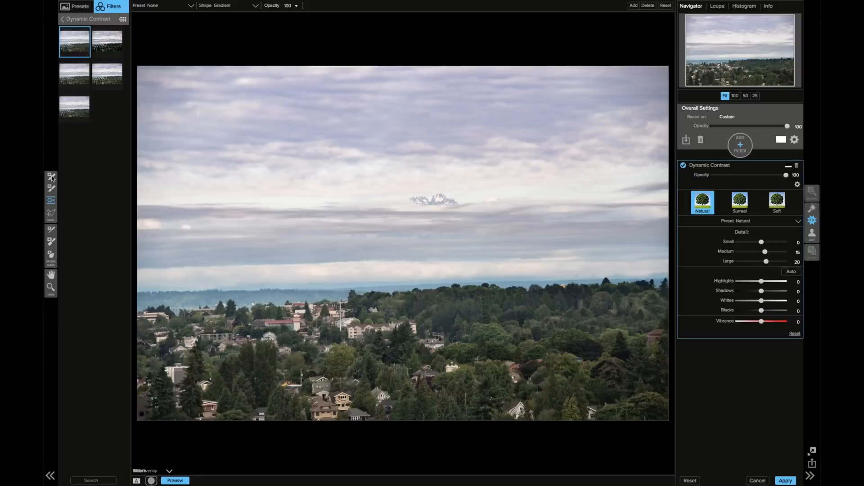
left_click(50, 286)
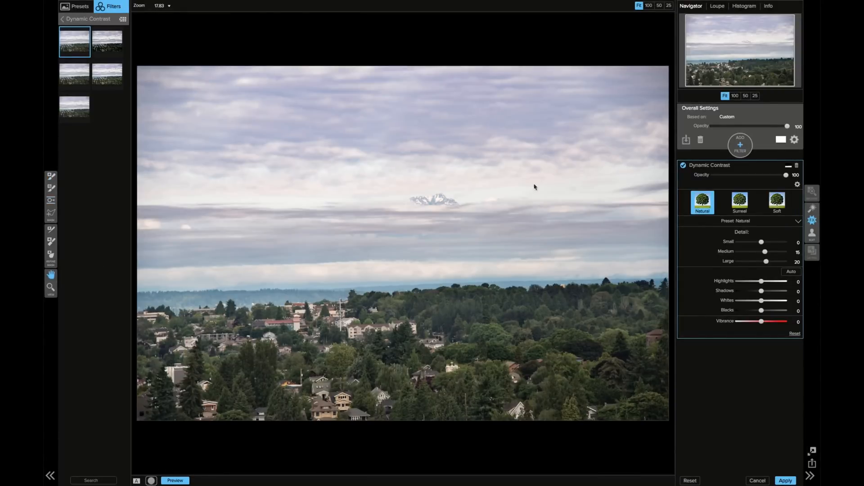
mouse_move(92, 138)
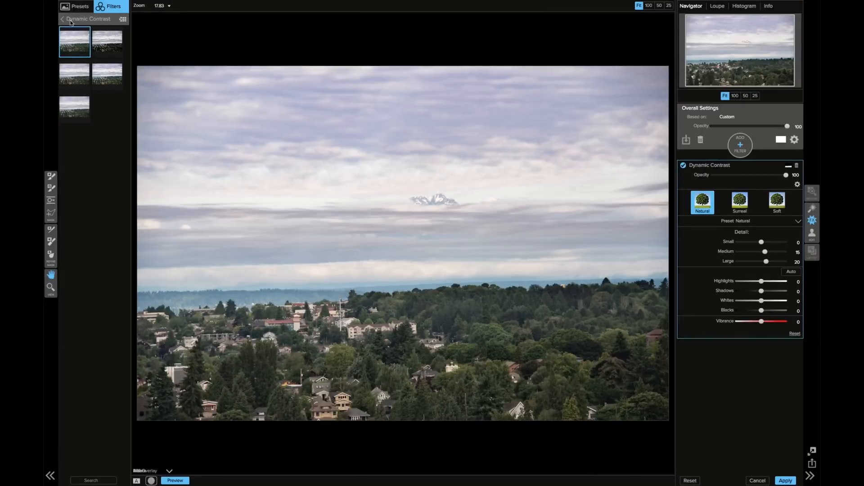
- Try Sunshine and drag its gradient, then add an empty filter layer above Dynamic Contrast
left_click(63, 19)
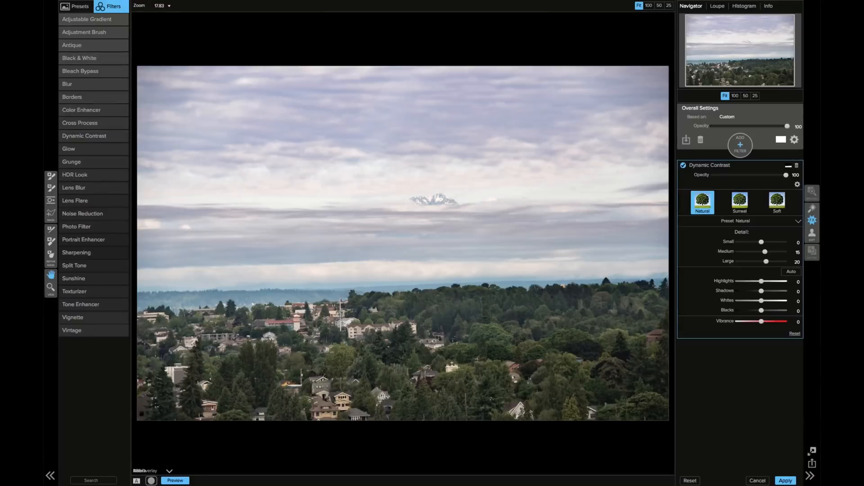
left_click(73, 278)
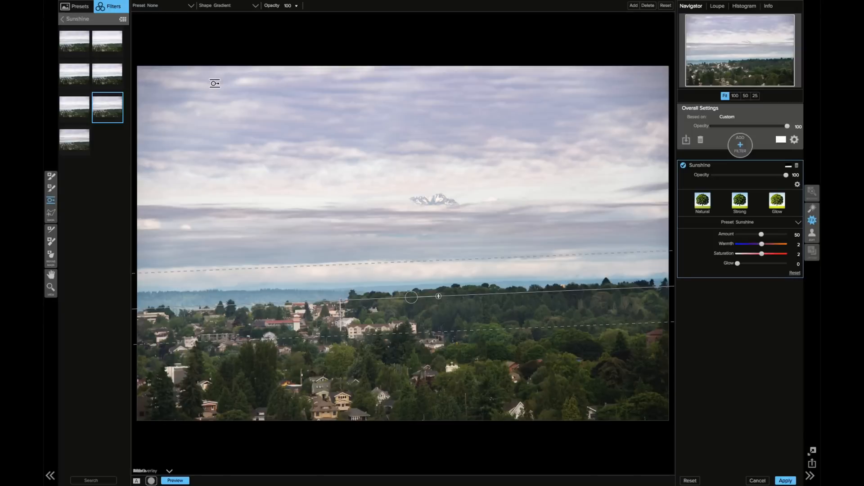
left_click_drag(214, 83, 231, 75)
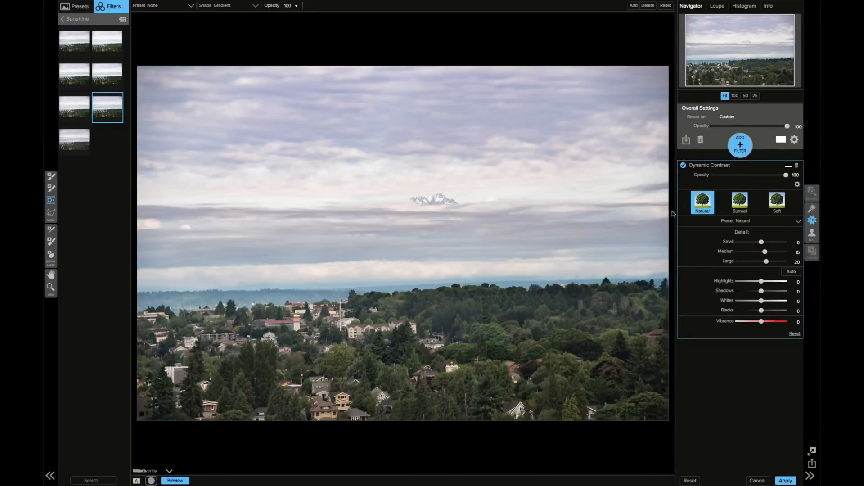
left_click(740, 144)
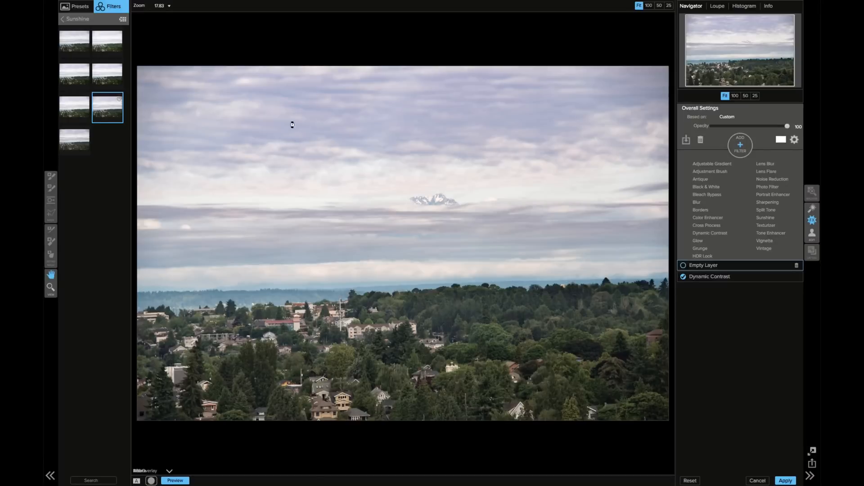
mouse_move(363, 102)
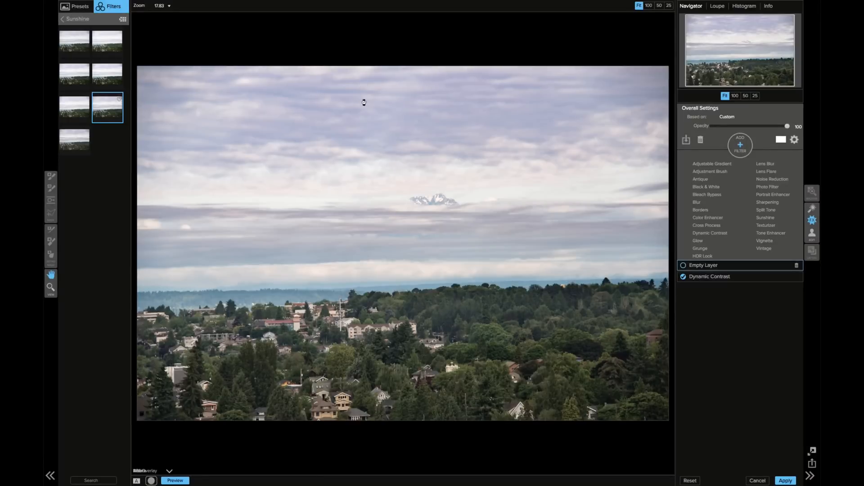
mouse_move(359, 159)
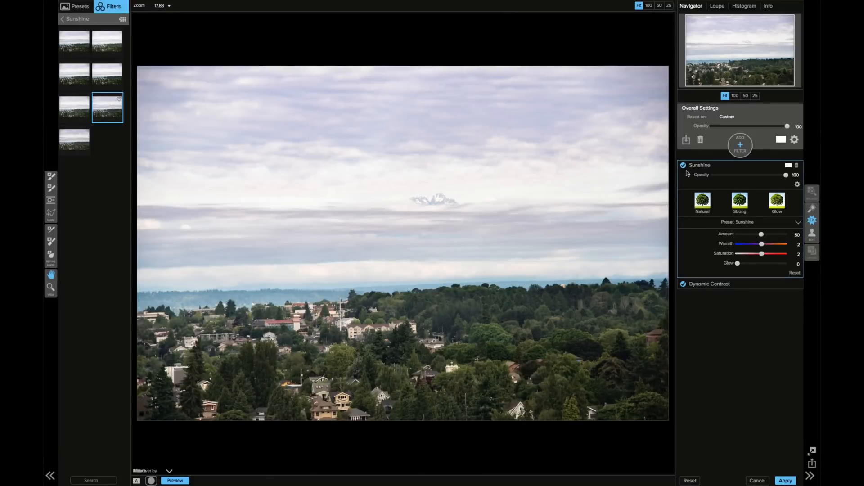
mouse_move(674, 194)
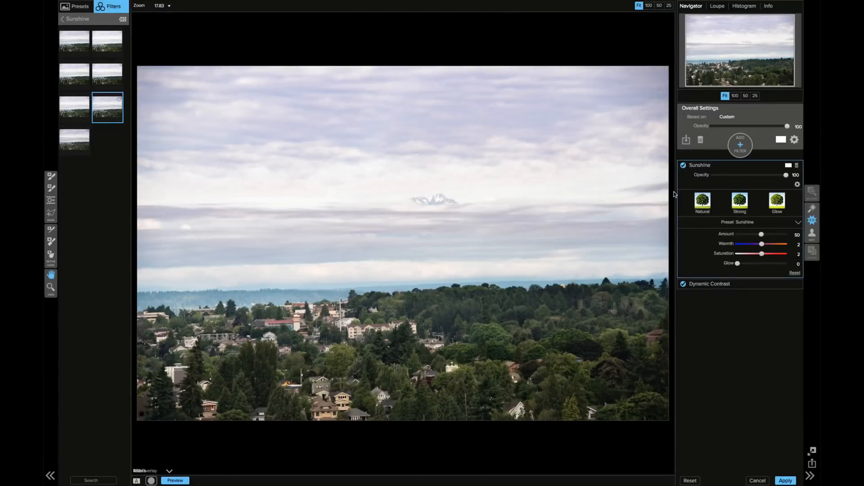
mouse_move(679, 182)
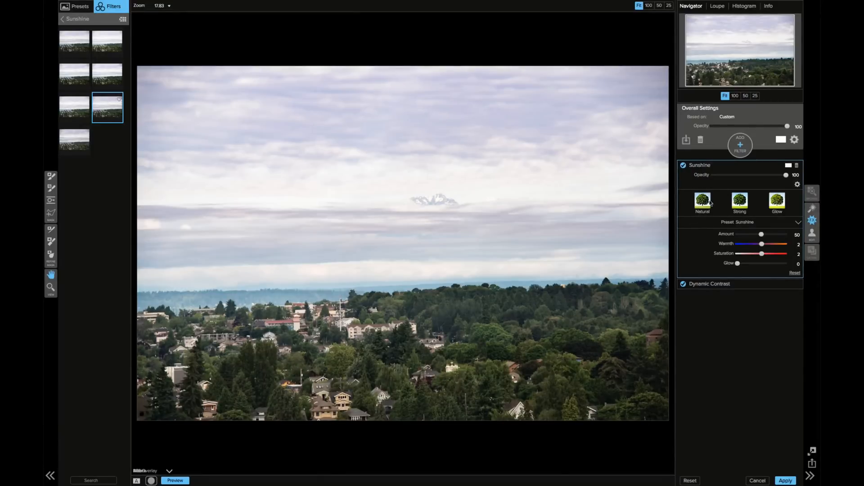
- Toggle Sunshine off and on, then apply the Strong preset (Amount 80, Warmth 0, Saturation 10)
left_click(683, 166)
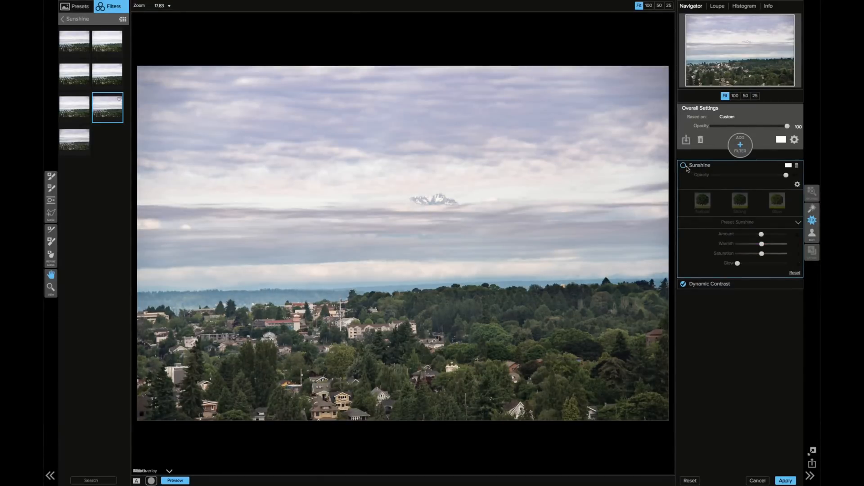
left_click(683, 165)
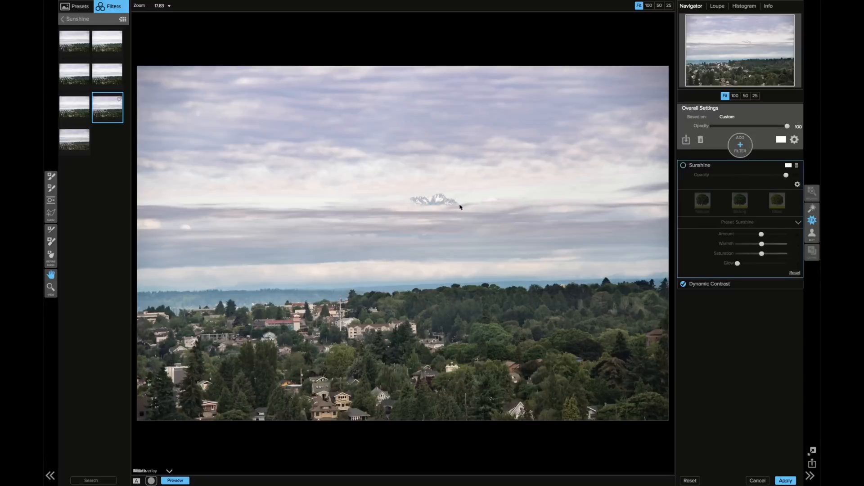
mouse_move(647, 211)
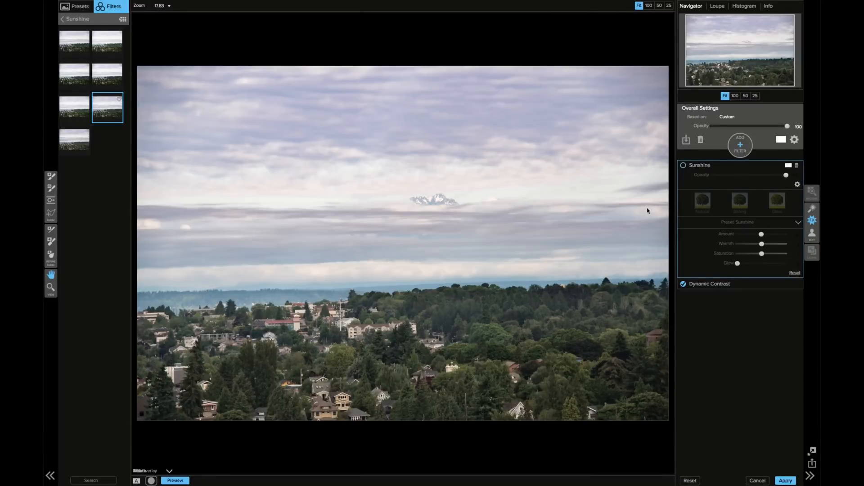
left_click(684, 165)
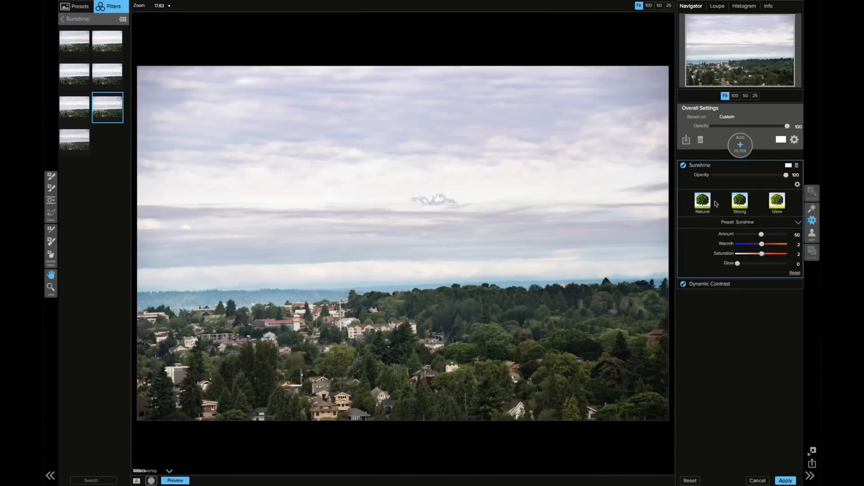
mouse_move(702, 235)
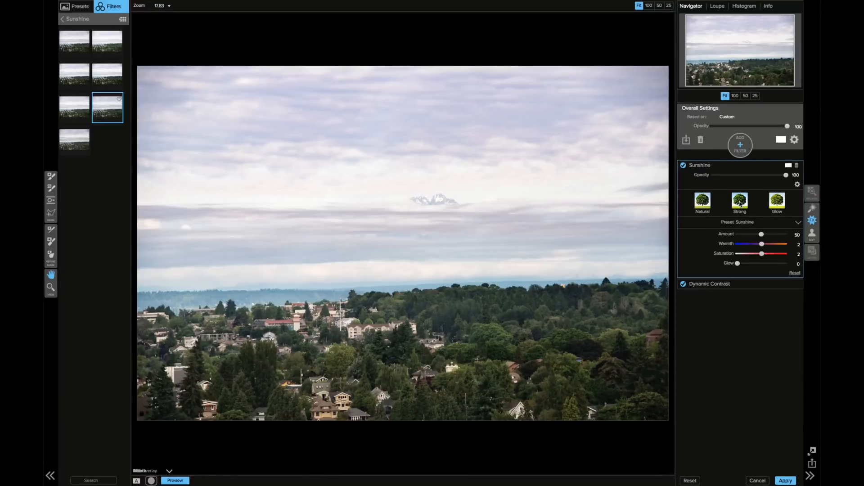
mouse_move(724, 205)
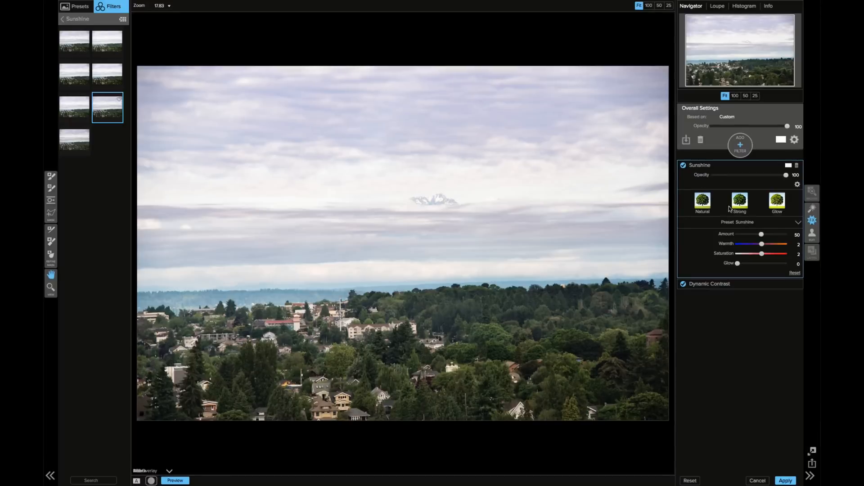
left_click(739, 202)
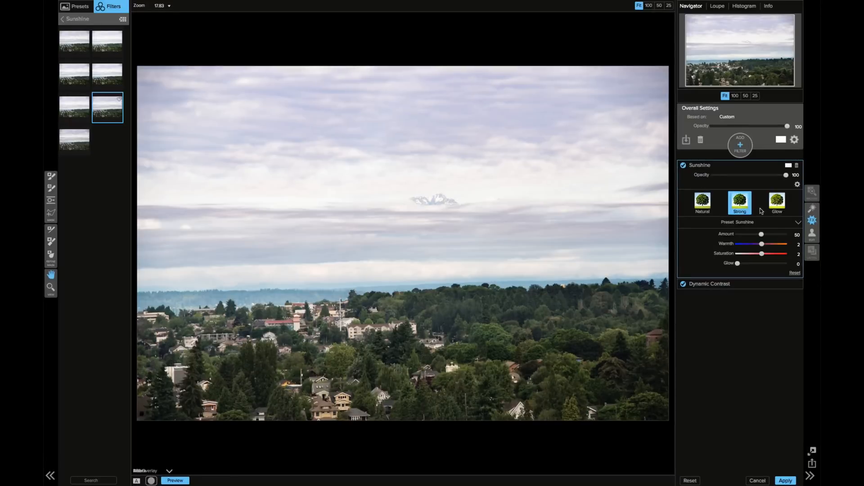
left_click(740, 202)
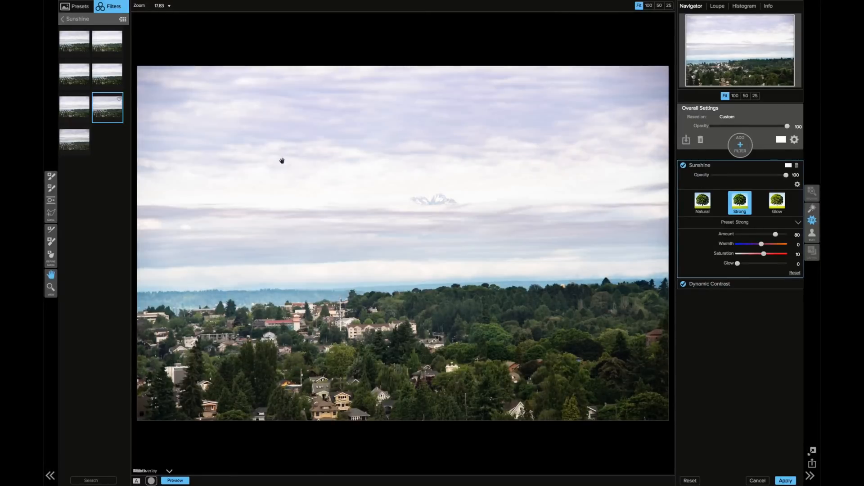
mouse_move(316, 207)
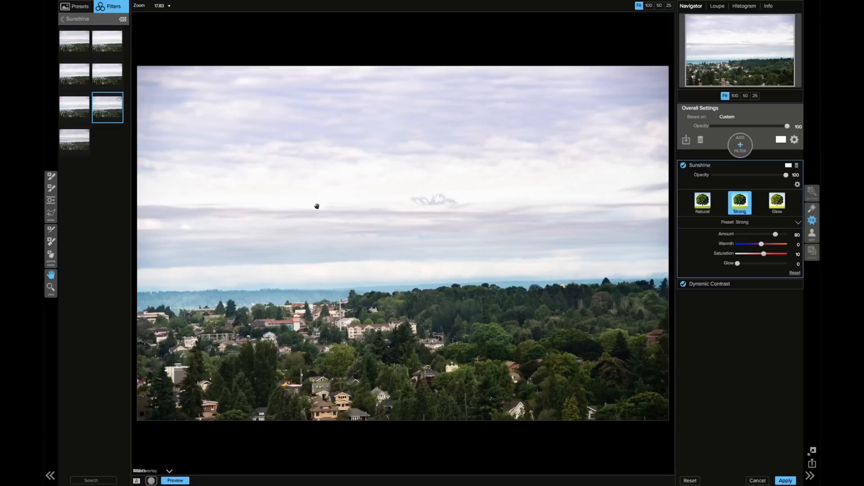
mouse_move(467, 171)
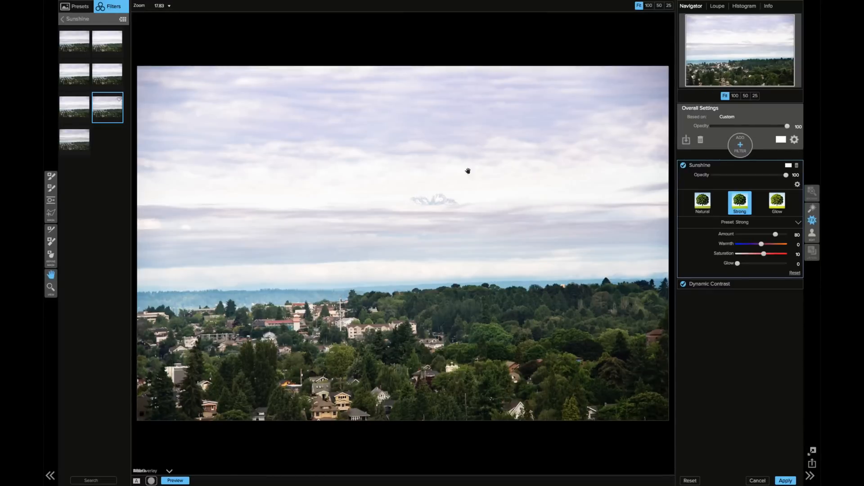
mouse_move(307, 185)
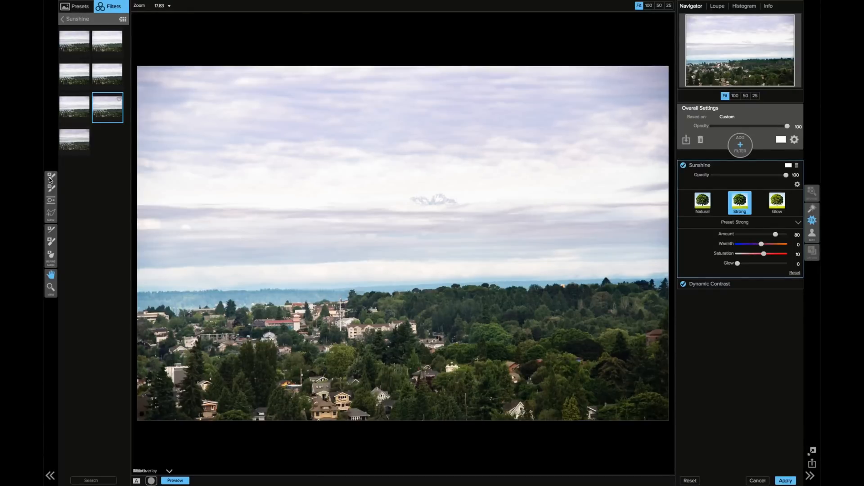
- Select the Masking Brush (feather 50, opacity 53) on the Sunshine filter for the mountain
left_click(51, 177)
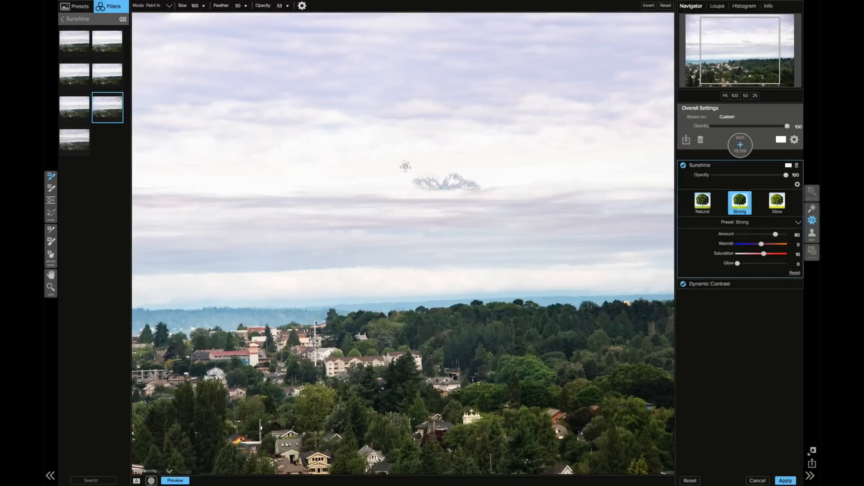
mouse_move(301, 86)
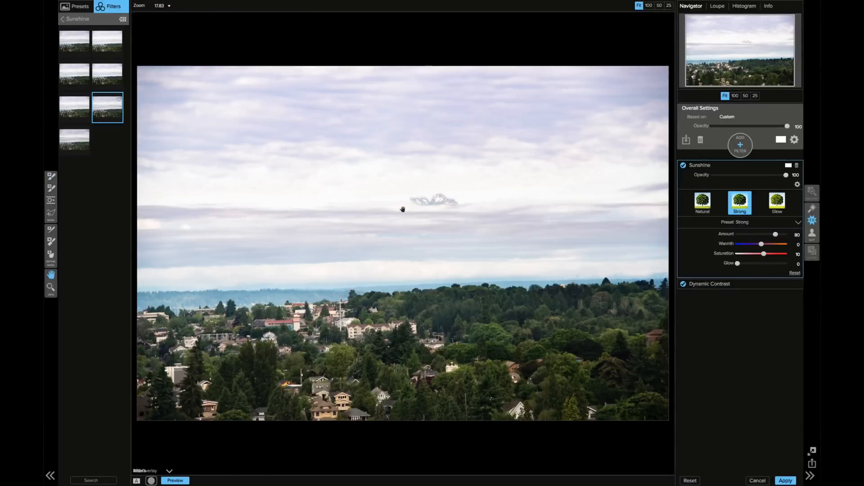
mouse_move(440, 233)
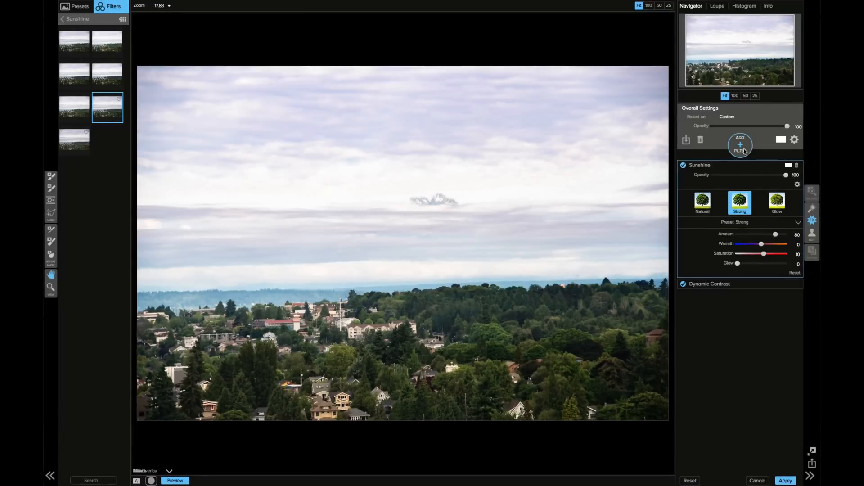
- Add an empty filter layer above Sunshine and browse the Color Enhancer presets
left_click(740, 144)
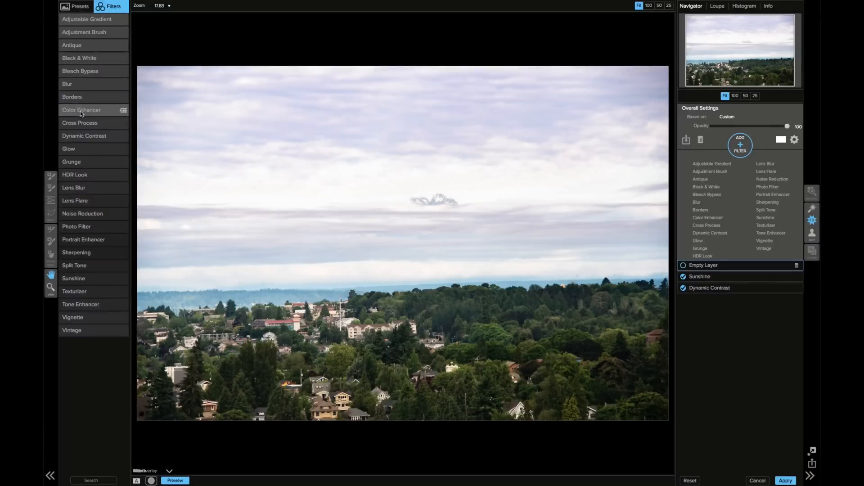
left_click(81, 110)
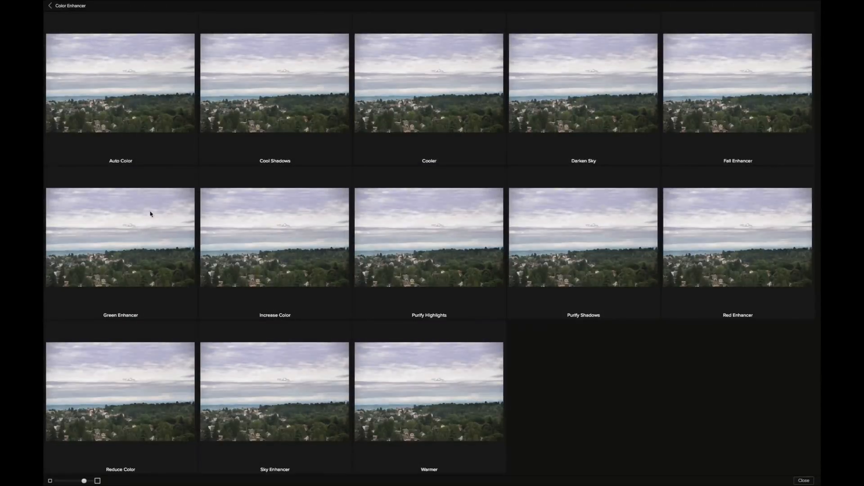
mouse_move(265, 379)
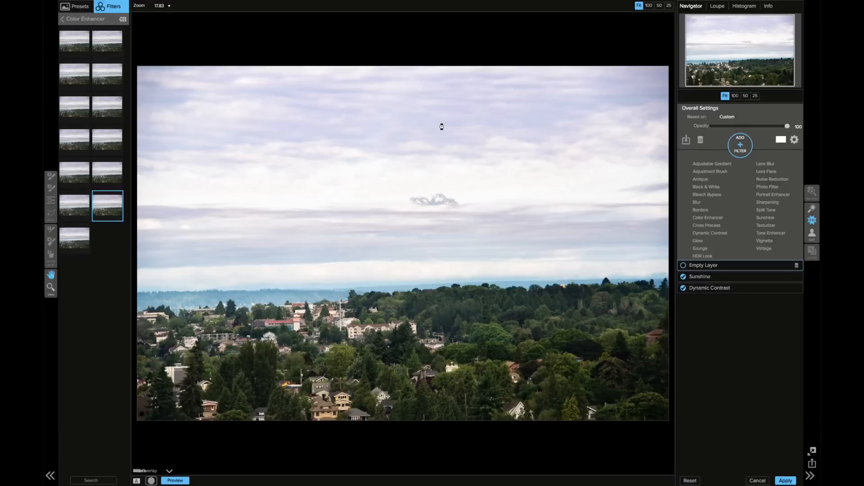
mouse_move(441, 122)
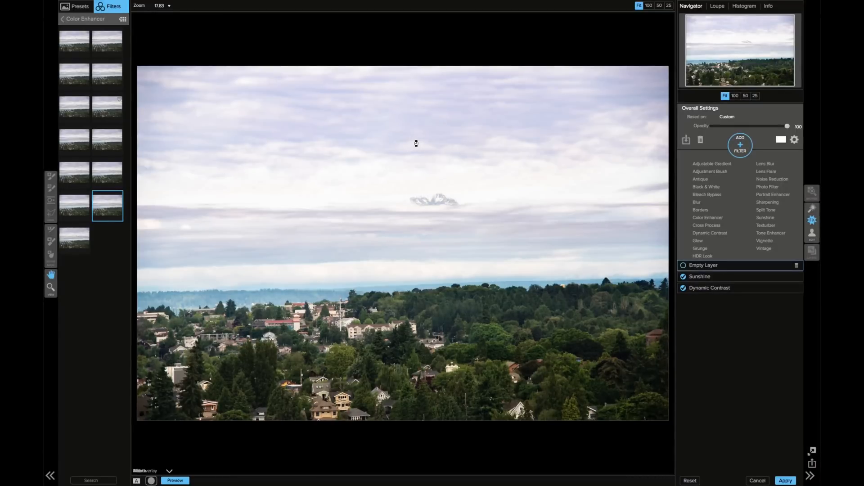
mouse_move(422, 169)
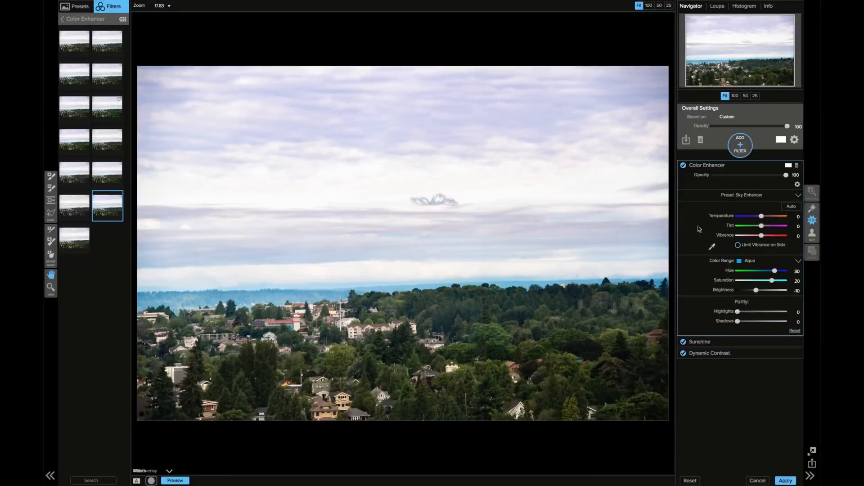
mouse_move(427, 217)
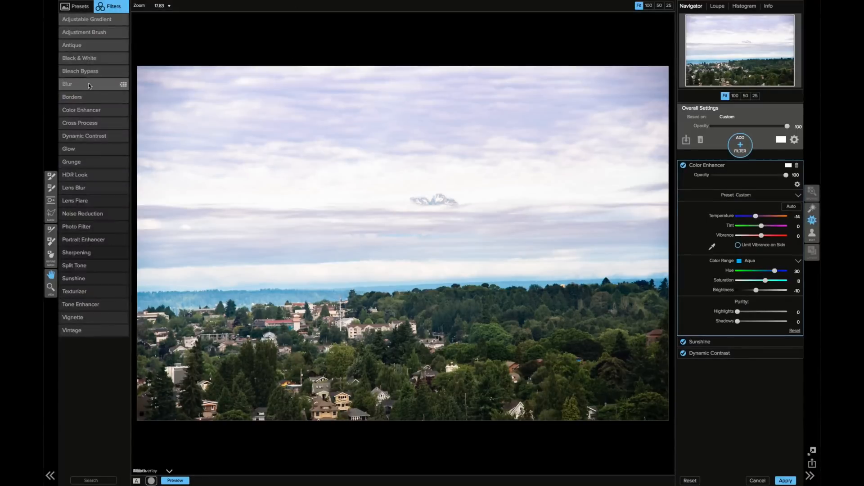
- Show the Blur filter presets, including Normal, Motion, Radial and Shake looks
left_click(123, 84)
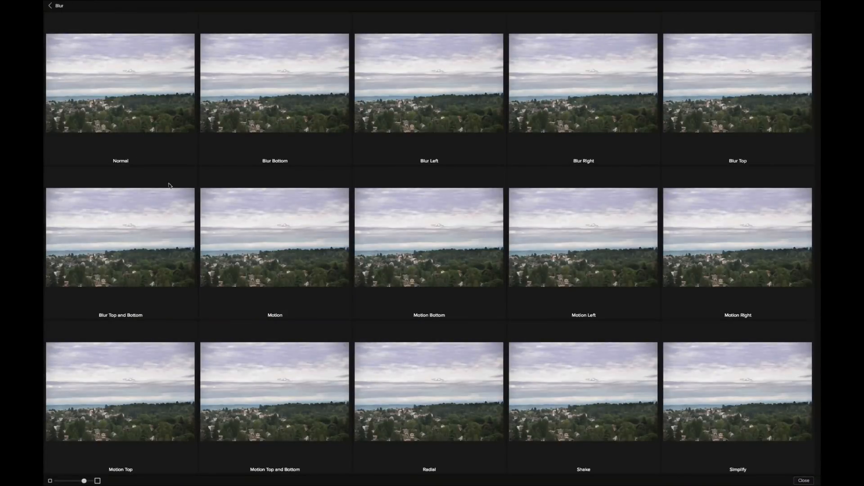
mouse_move(138, 219)
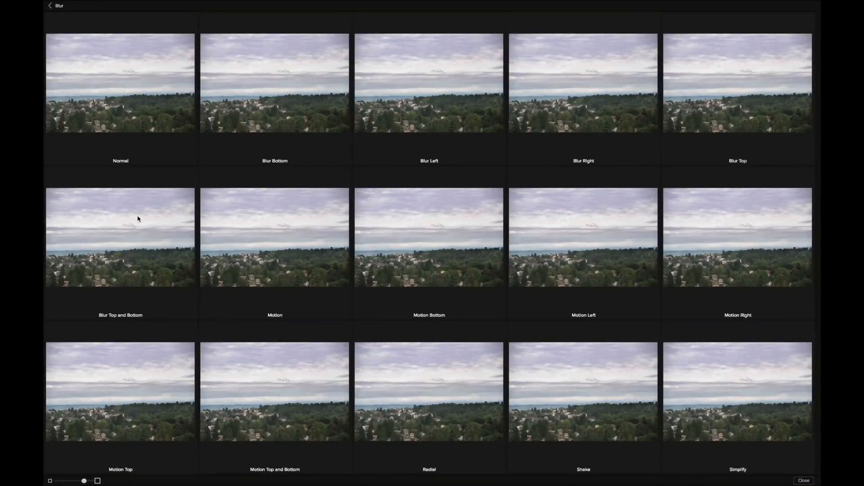
mouse_move(155, 214)
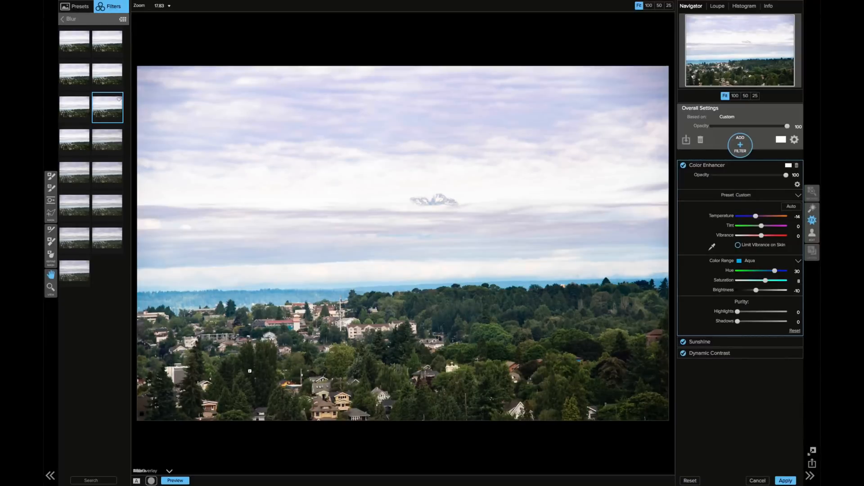
mouse_move(534, 165)
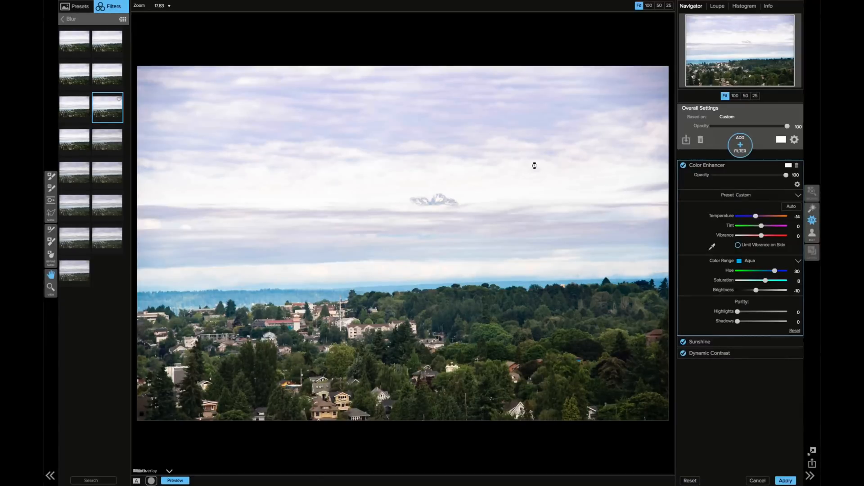
mouse_move(221, 210)
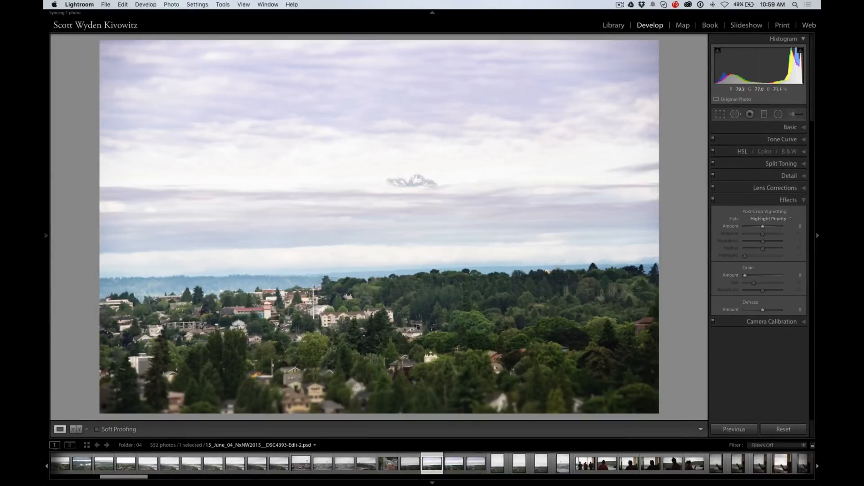
mouse_move(94, 144)
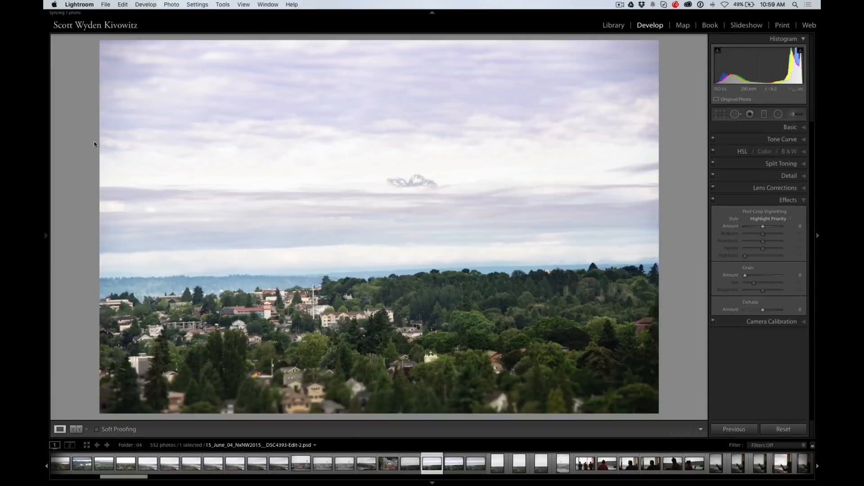